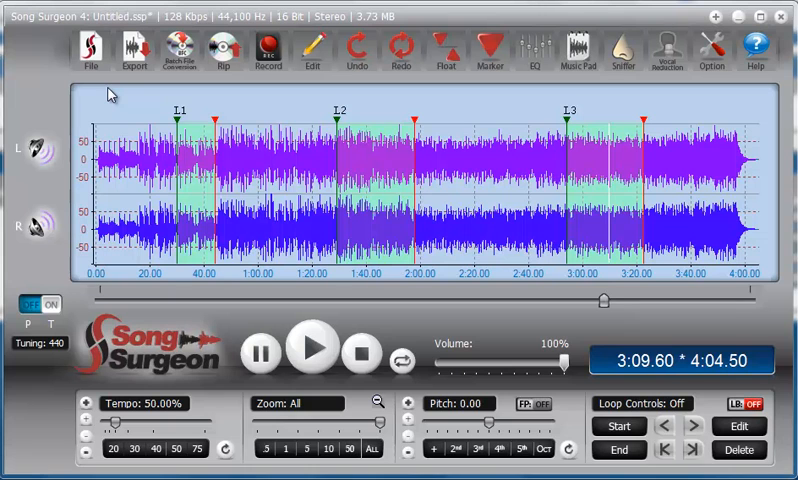
pyautogui.moveTo(122, 117)
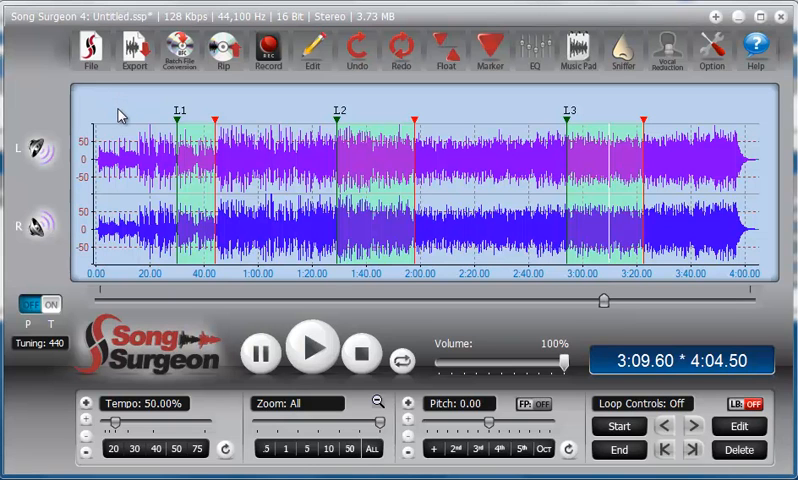
pyautogui.moveTo(218, 185)
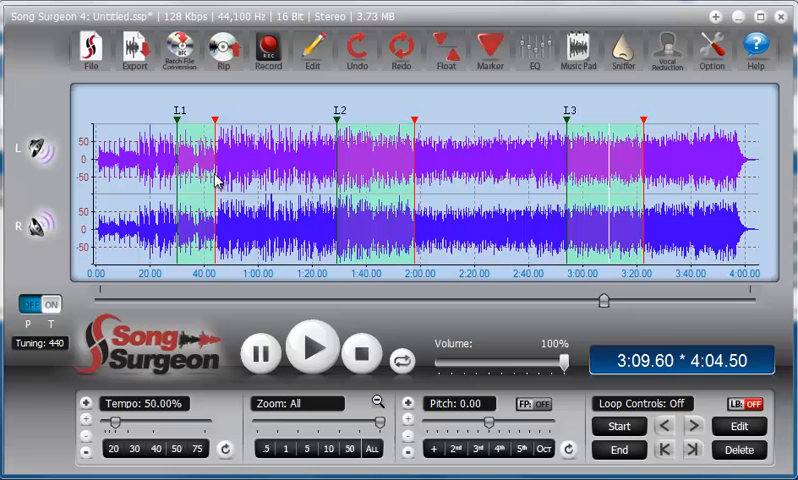
pyautogui.moveTo(193, 322)
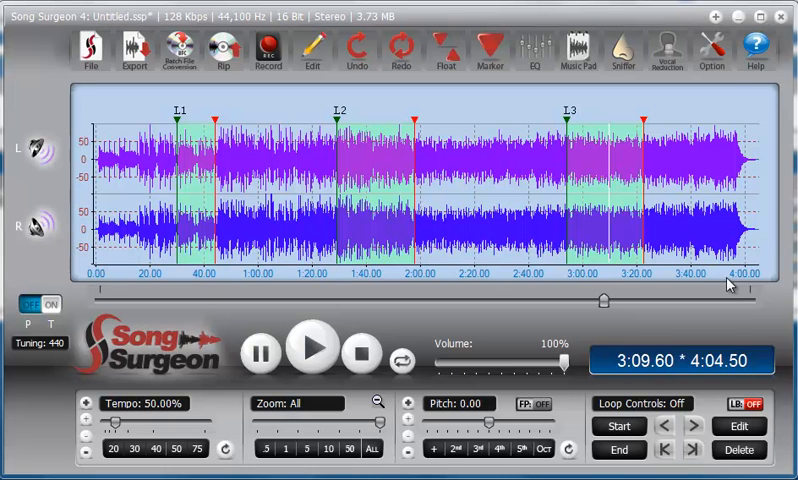
pyautogui.moveTo(170, 100)
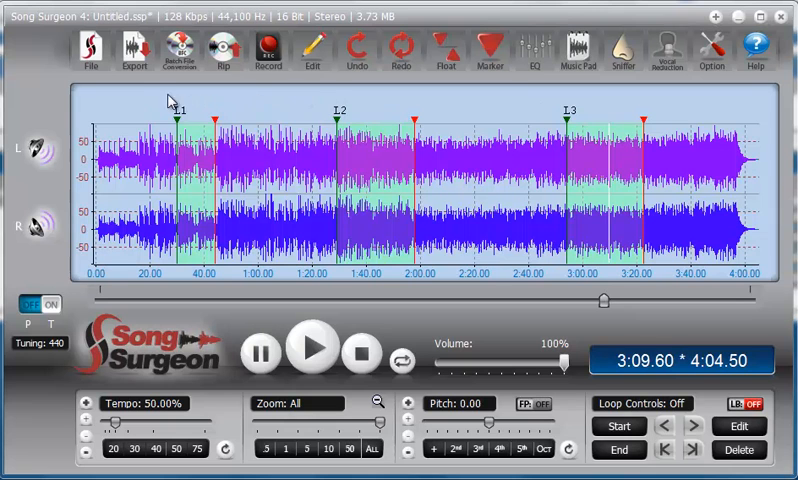
pyautogui.moveTo(151, 108)
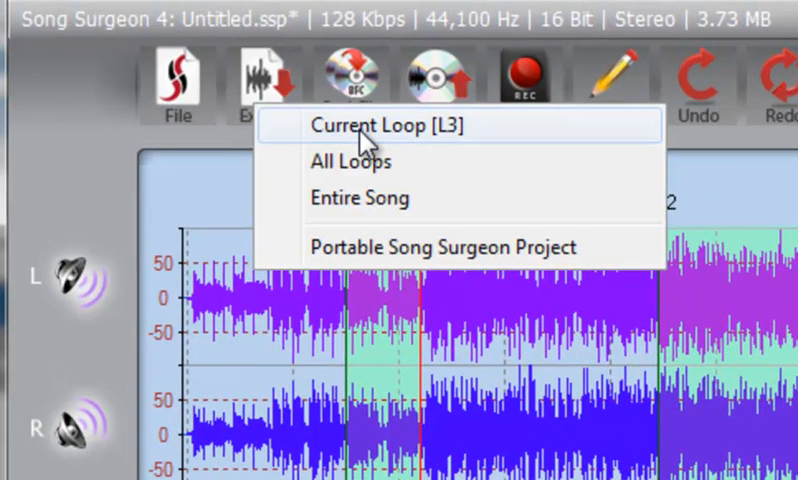
pyautogui.moveTo(405, 150)
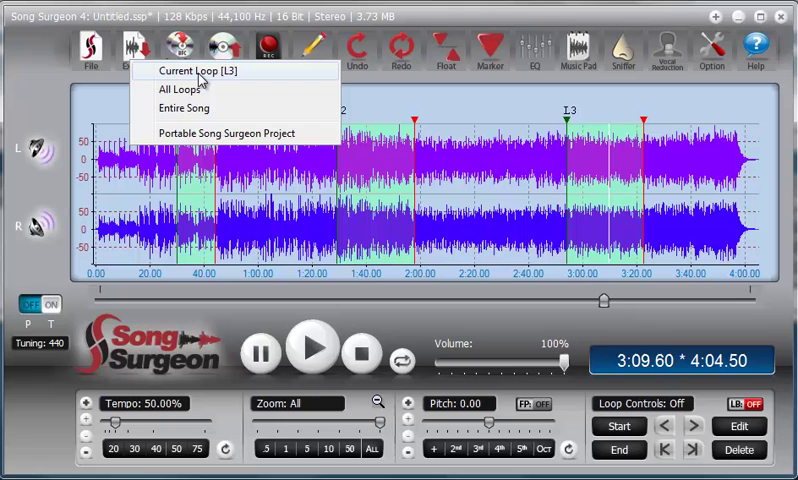
pyautogui.moveTo(253, 78)
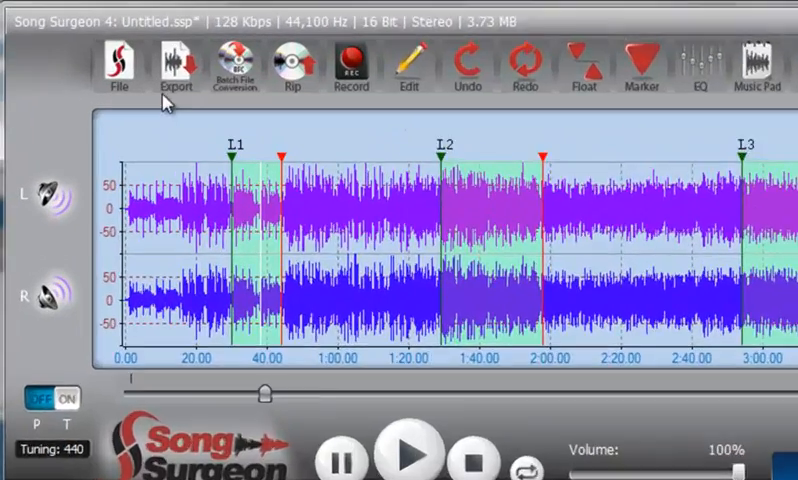
# Move the playhead into loop L3 at 3:06.16
pyautogui.click(175, 65)
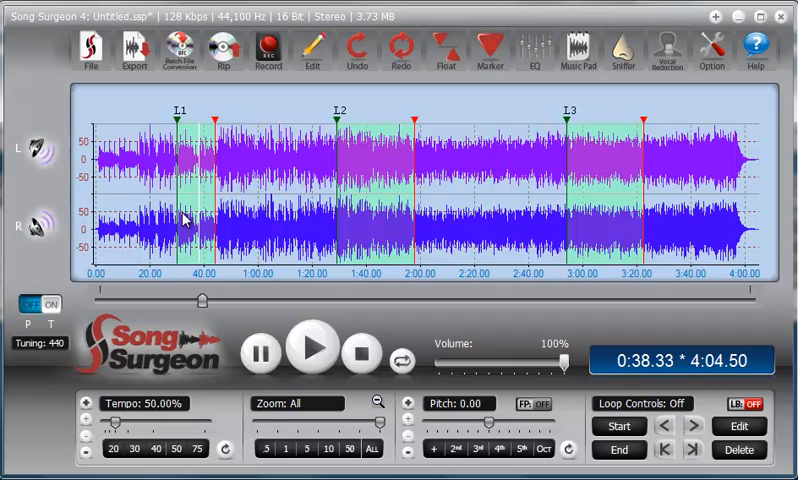
pyautogui.click(131, 50)
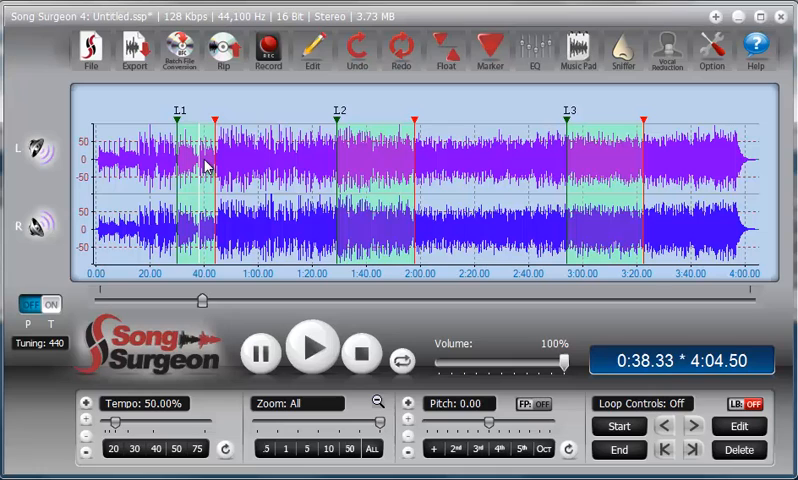
pyautogui.moveTo(210, 280)
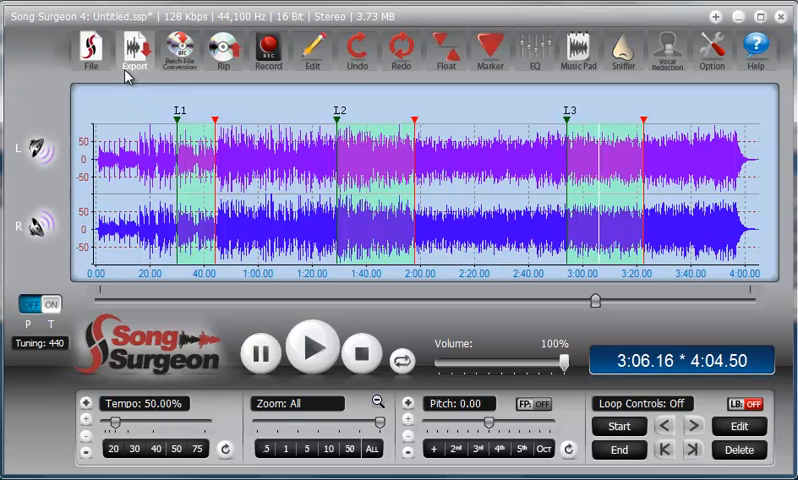
pyautogui.click(134, 52)
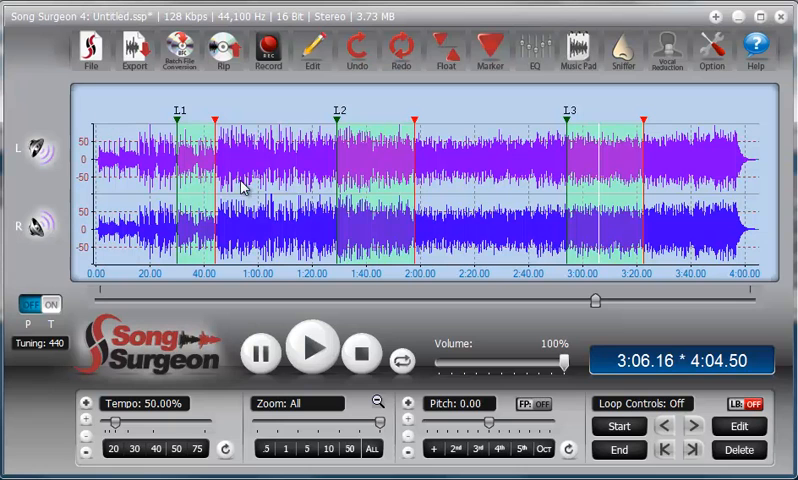
pyautogui.moveTo(572, 180)
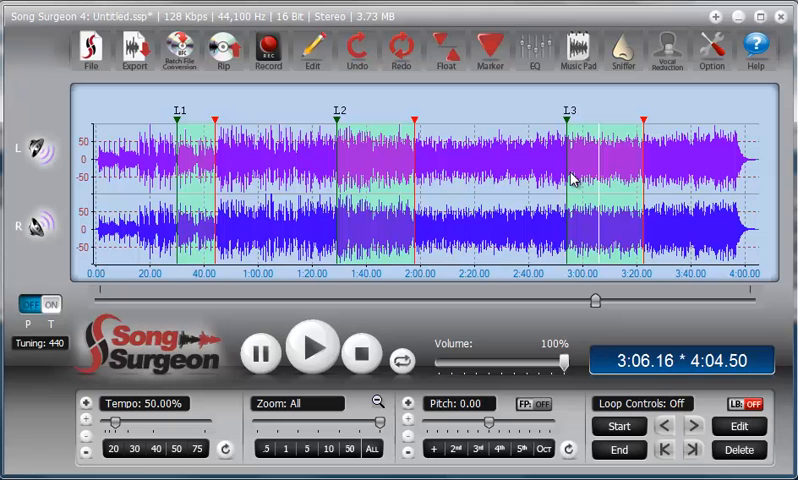
pyautogui.moveTo(140, 167)
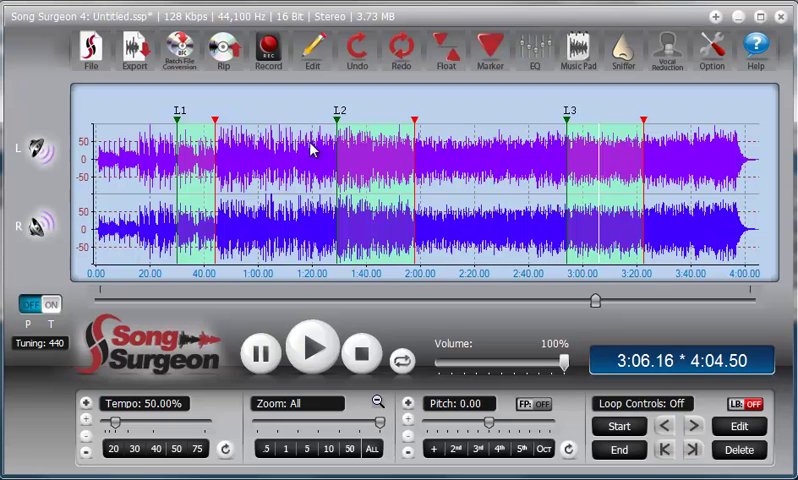
pyautogui.moveTo(527, 162)
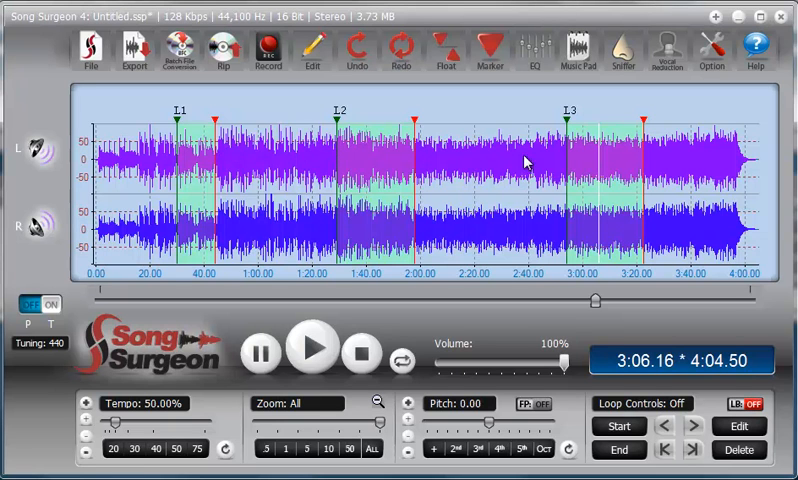
pyautogui.moveTo(651, 172)
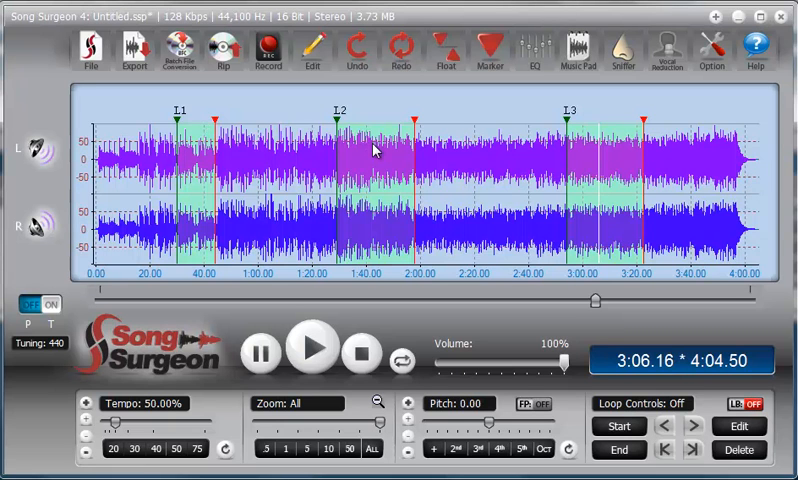
pyautogui.moveTo(378, 147)
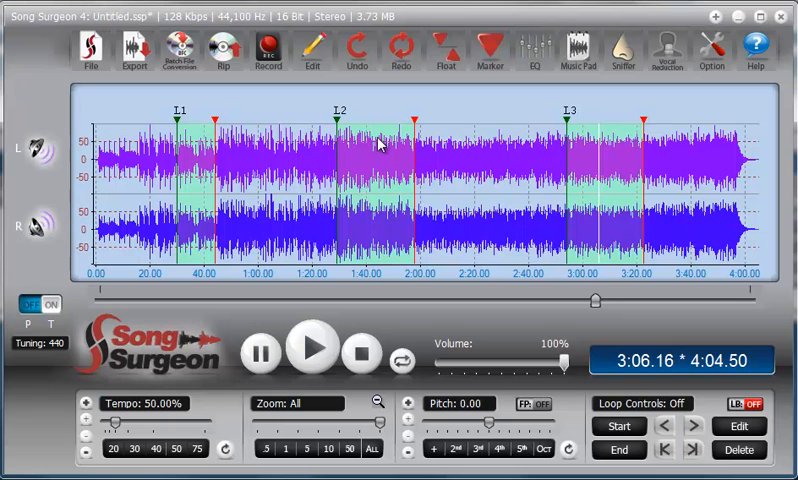
pyautogui.moveTo(610, 155)
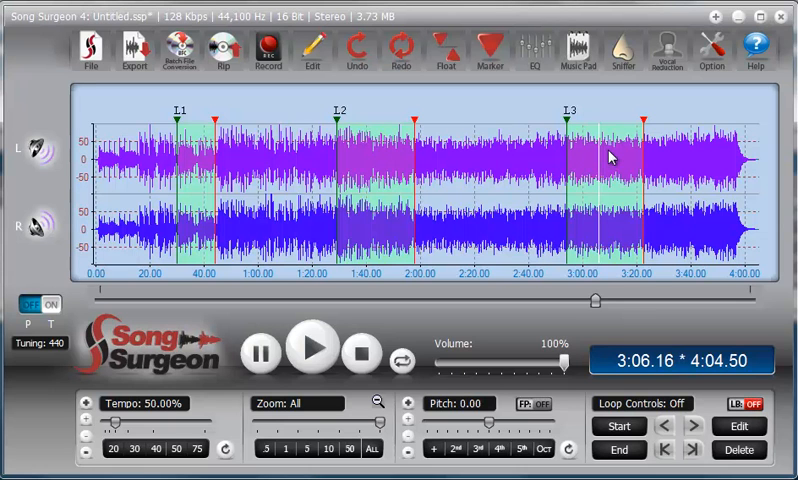
pyautogui.moveTo(590, 162)
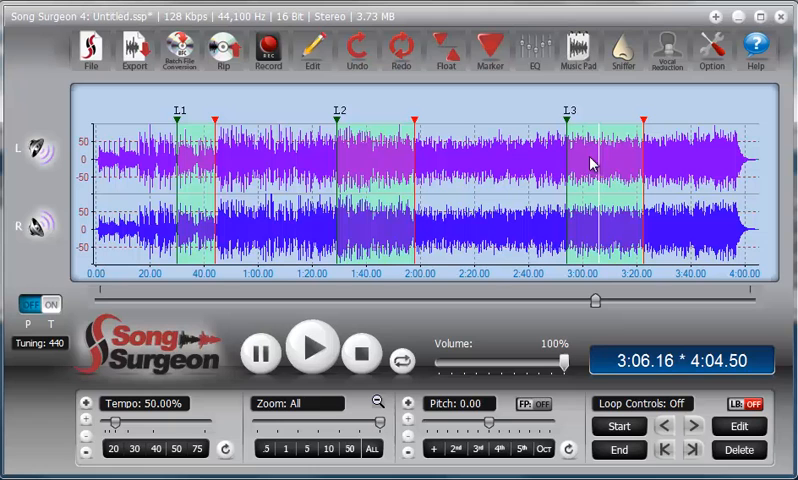
pyautogui.moveTo(200, 205)
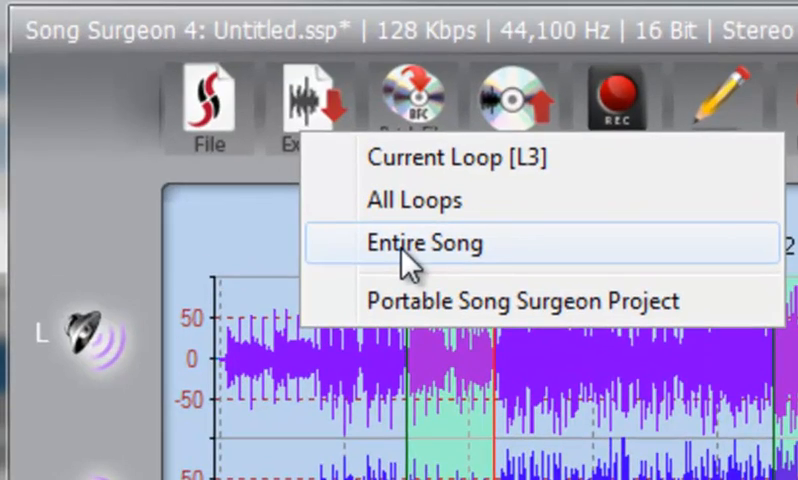
pyautogui.click(424, 243)
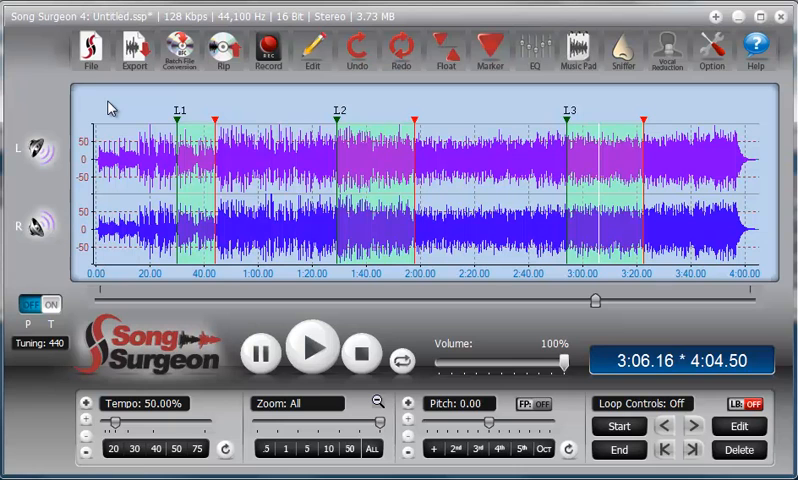
pyautogui.moveTo(740, 105)
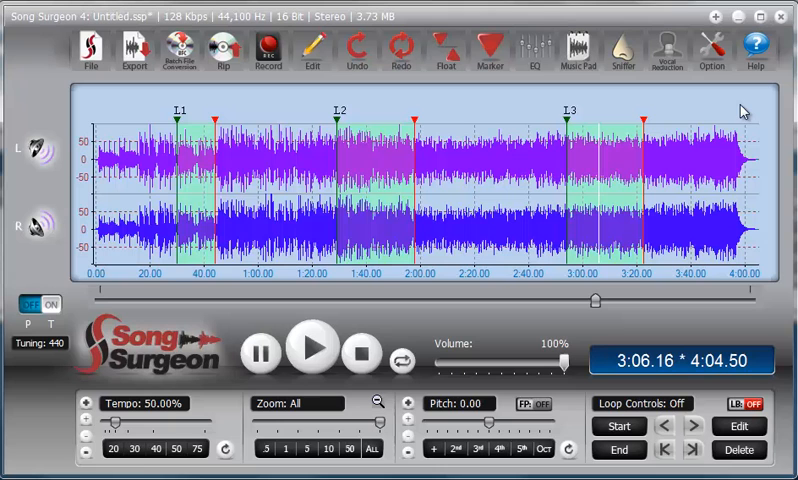
pyautogui.moveTo(145, 222)
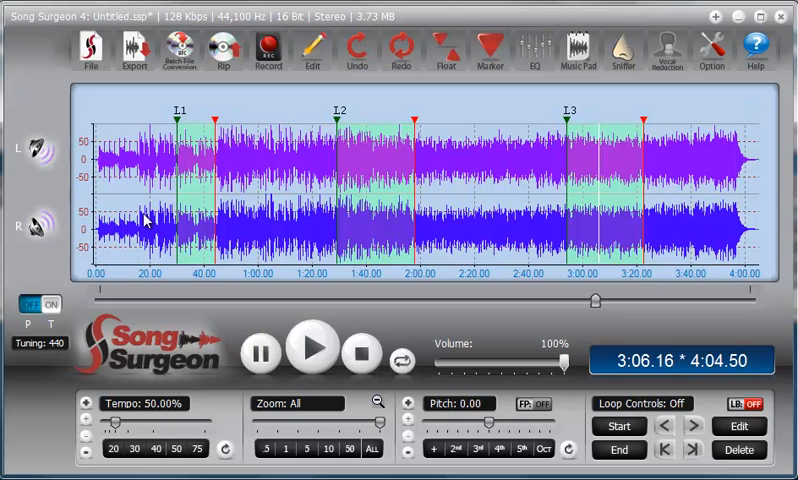
pyautogui.moveTo(585, 162)
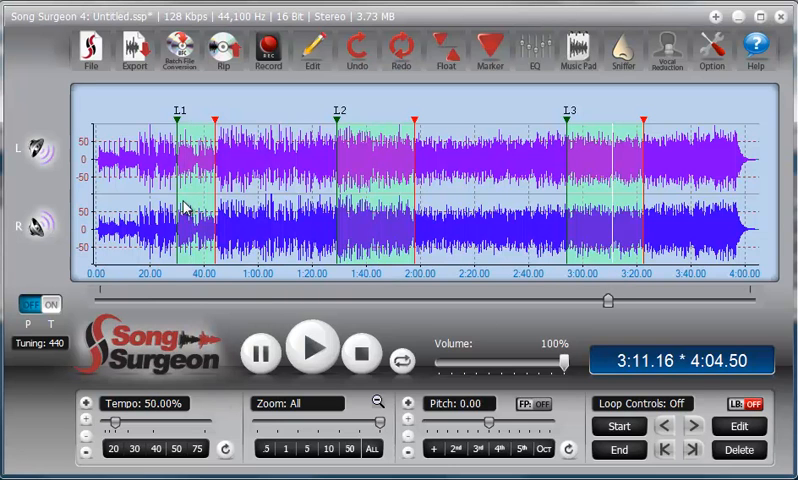
pyautogui.moveTo(170, 205)
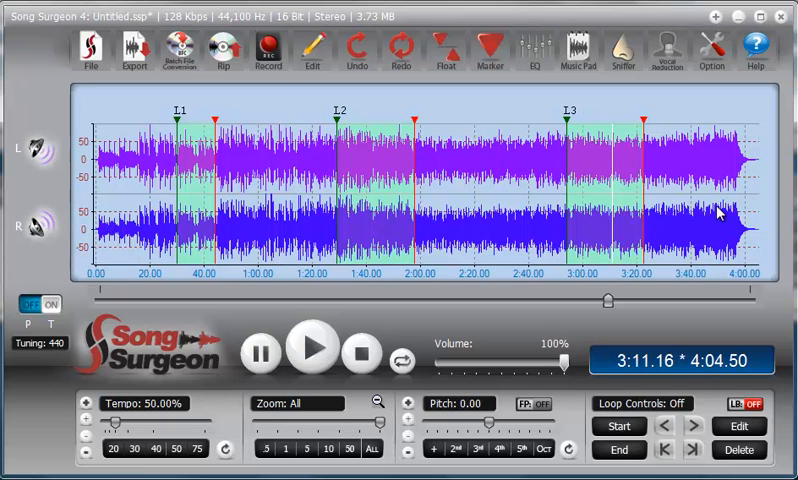
pyautogui.moveTo(225, 365)
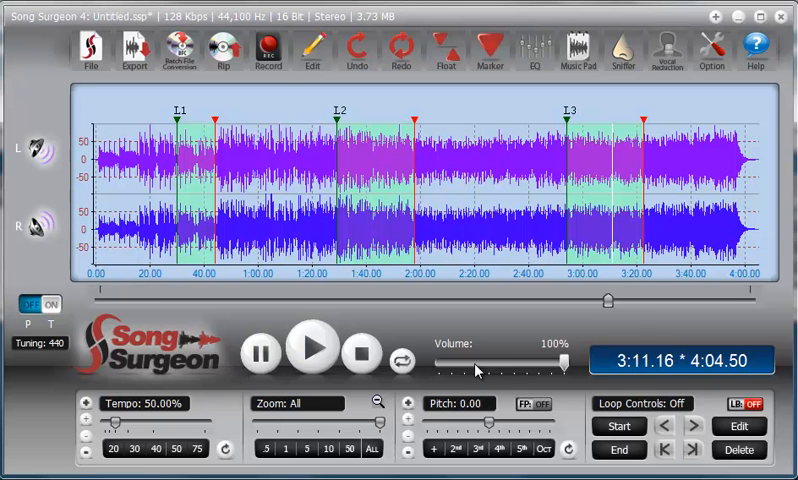
# Show the Export dropdown with its Portable Song Surgeon Project option
pyautogui.click(132, 50)
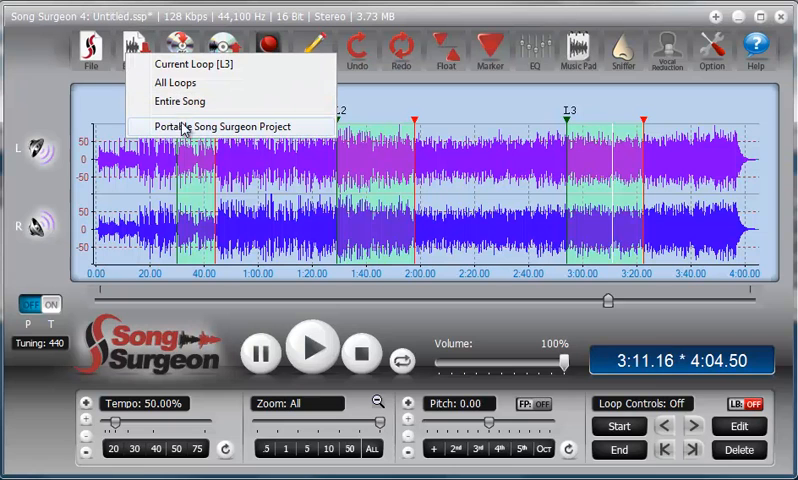
pyautogui.moveTo(186, 127)
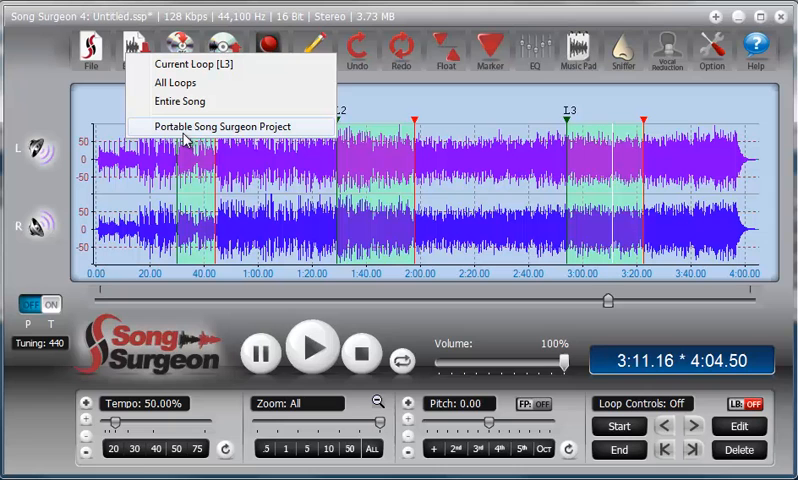
pyautogui.moveTo(110, 112)
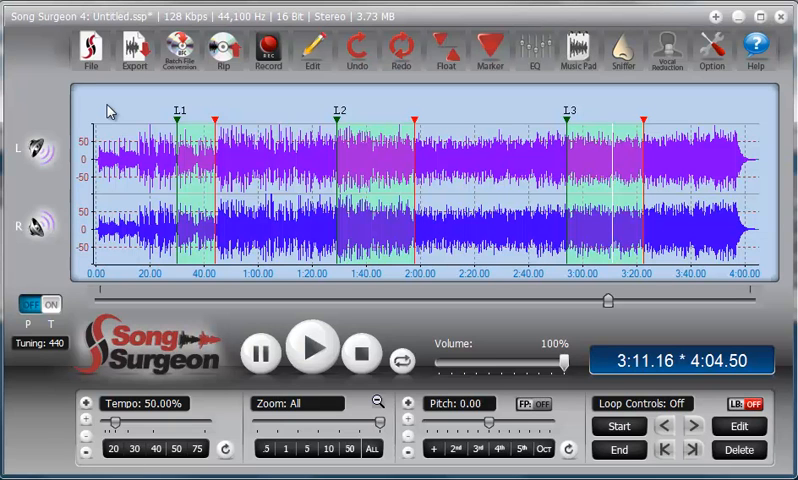
pyautogui.moveTo(148, 220)
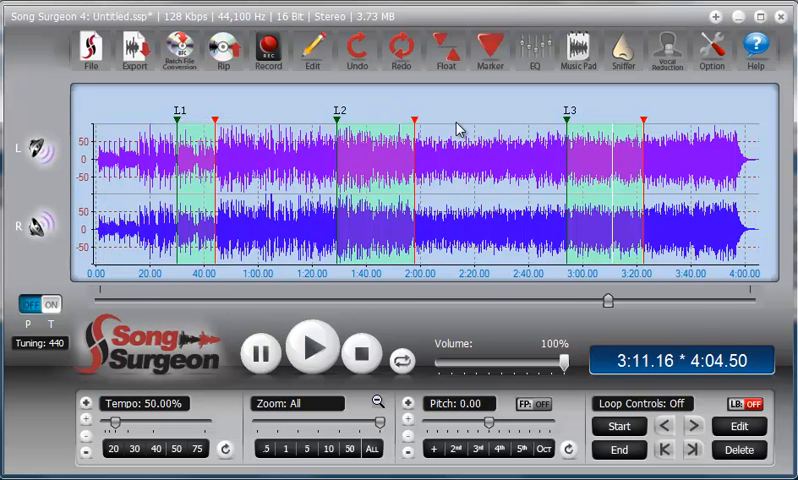
pyautogui.moveTo(211, 287)
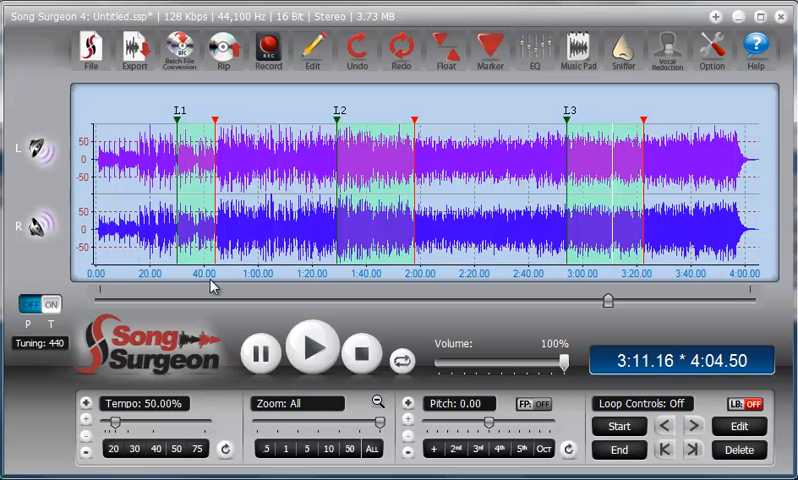
pyautogui.moveTo(388, 283)
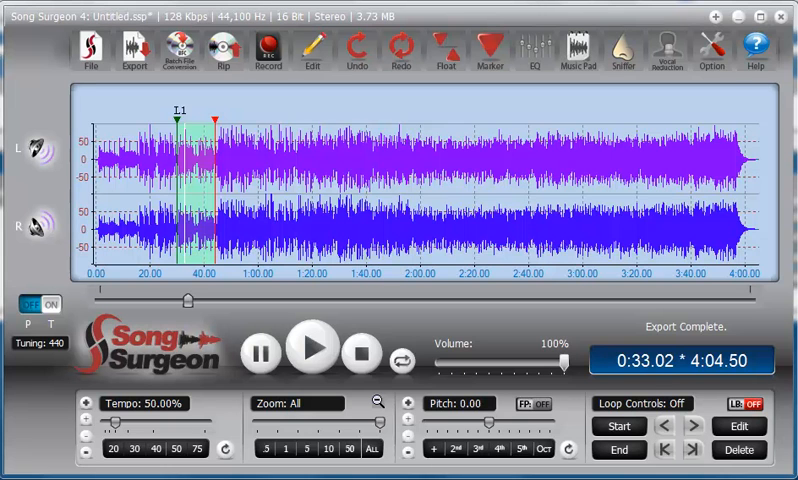
pyautogui.moveTo(202, 150)
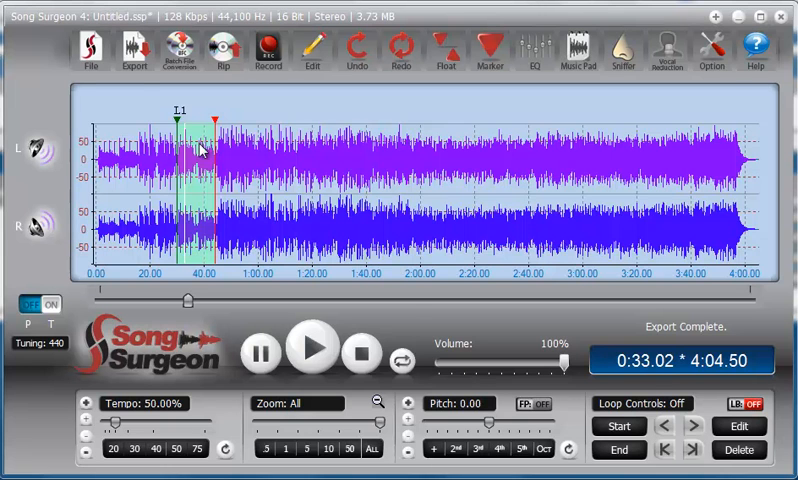
# Choose Export > Current Loop [L1] to open its WAV save dialog
pyautogui.click(130, 50)
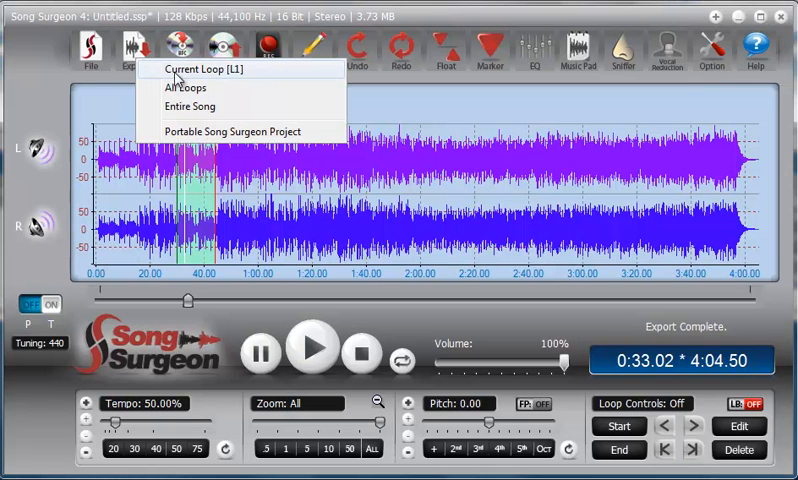
pyautogui.moveTo(207, 215)
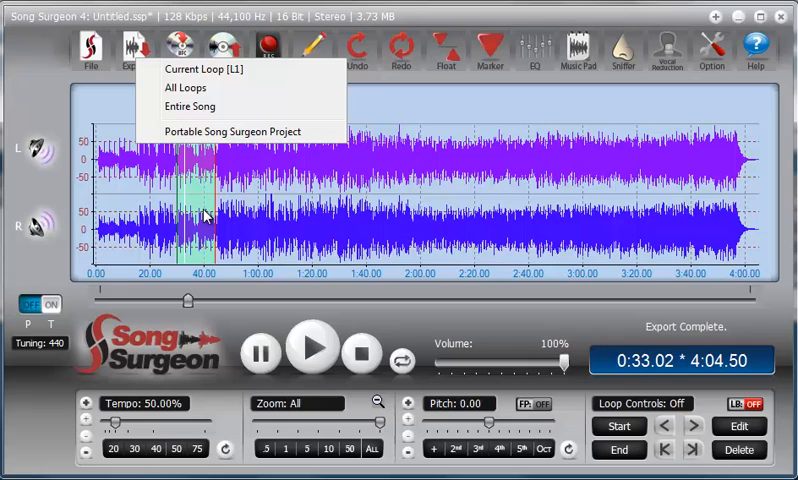
pyautogui.click(185, 69)
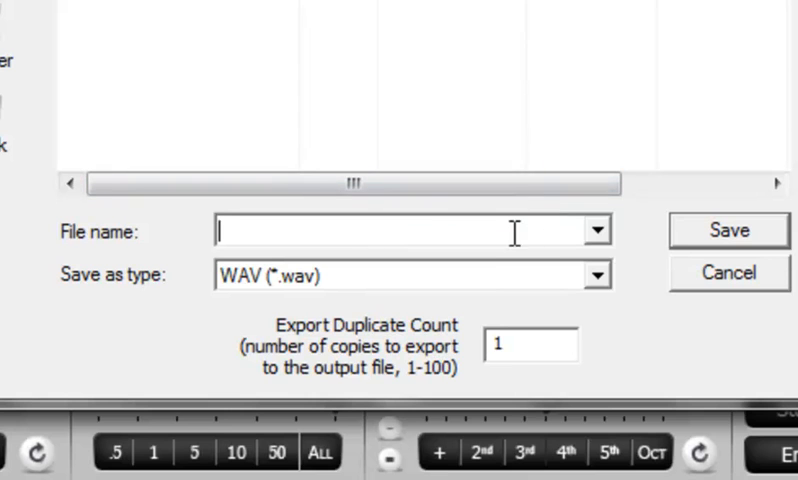
pyautogui.click(596, 274)
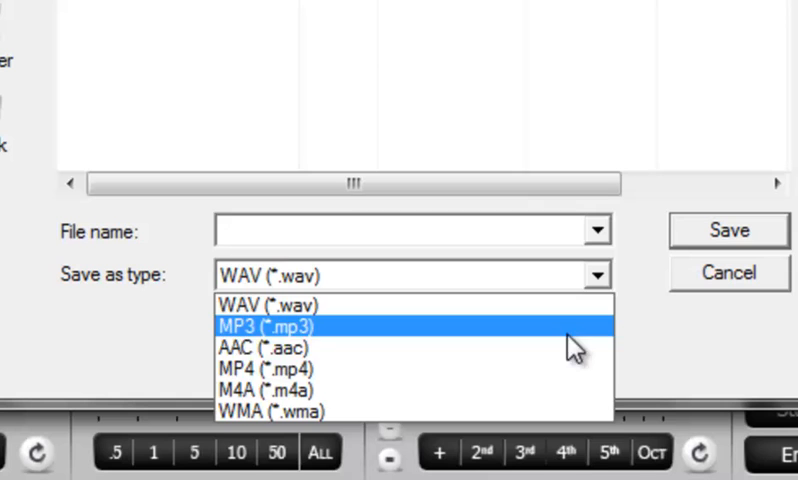
pyautogui.click(270, 304)
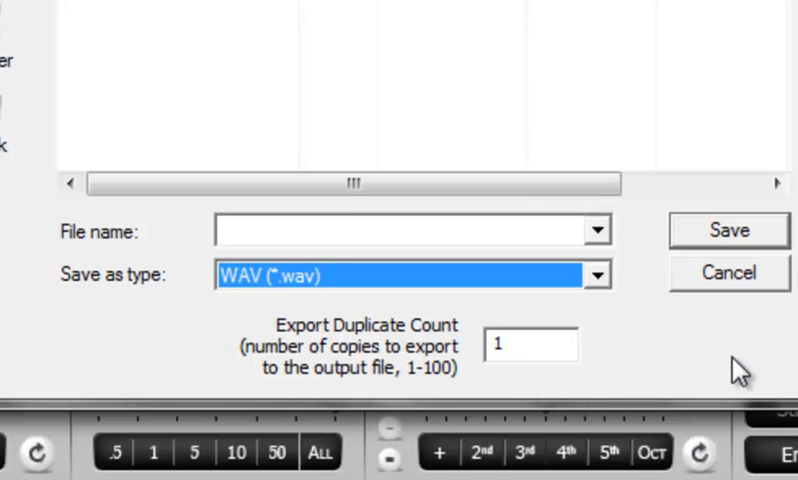
pyautogui.moveTo(270, 390)
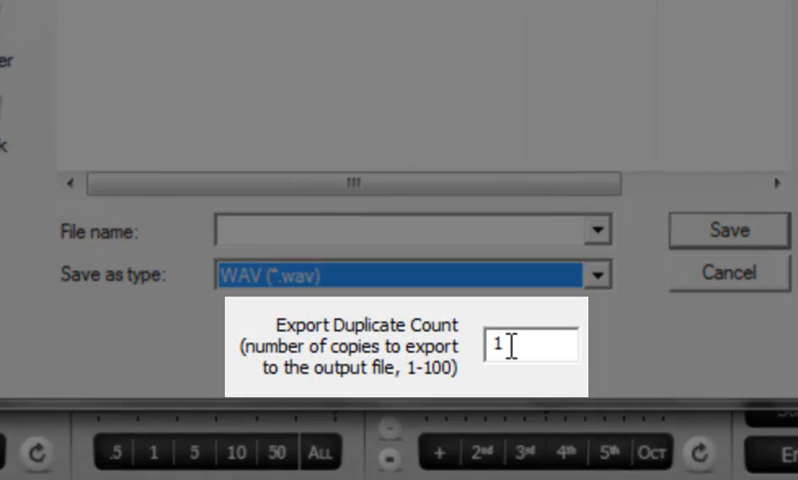
pyautogui.moveTo(640, 341)
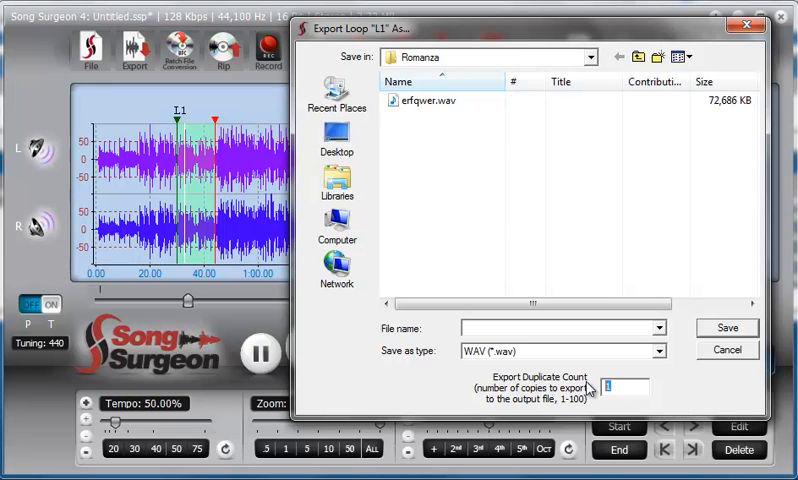
# Set Export Duplicate Count to 5, then cancel the Export Loop dialog
pyautogui.write('5')
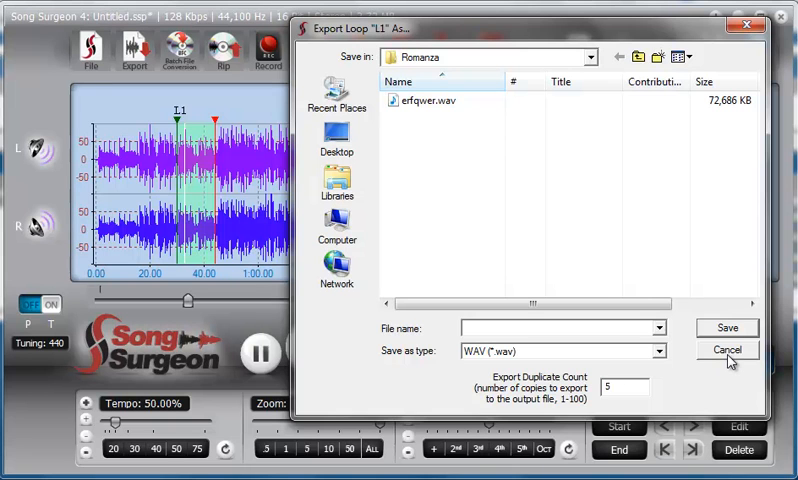
pyautogui.moveTo(230, 232)
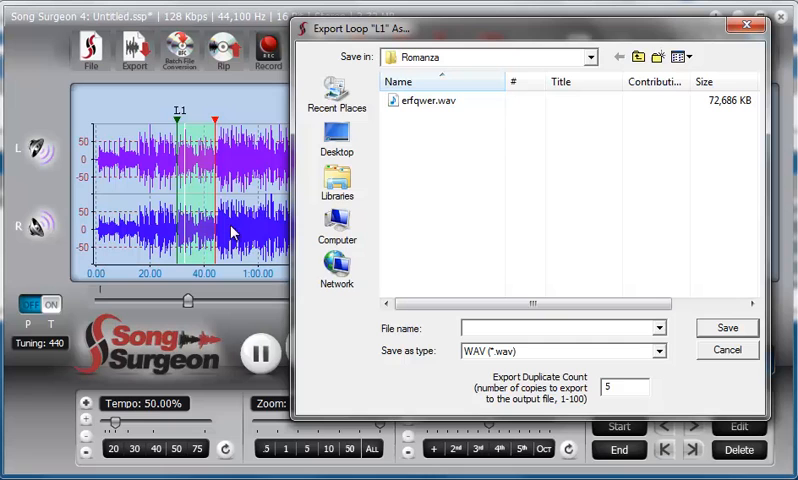
pyautogui.moveTo(205, 234)
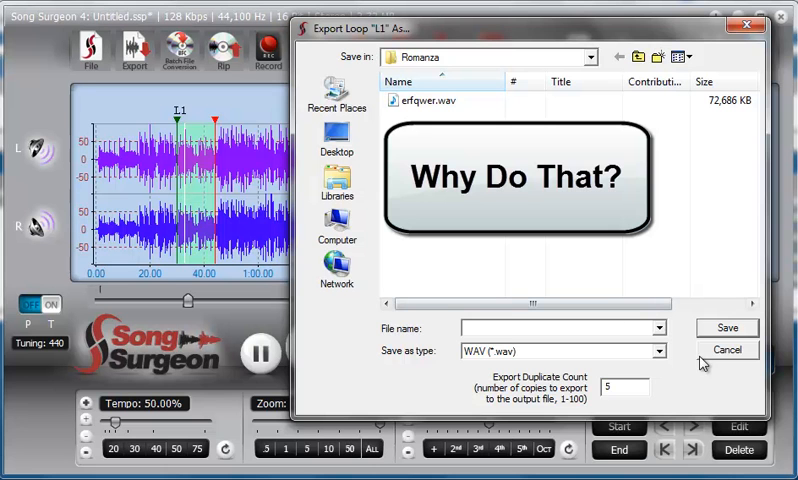
pyautogui.click(726, 327)
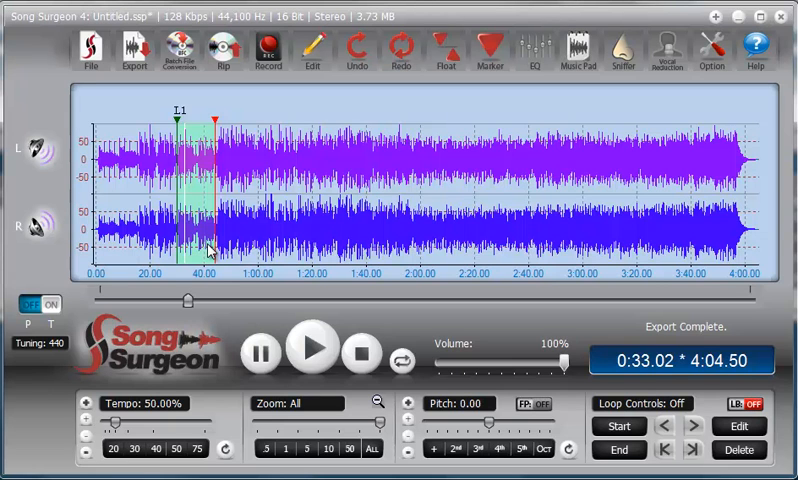
pyautogui.moveTo(196, 230)
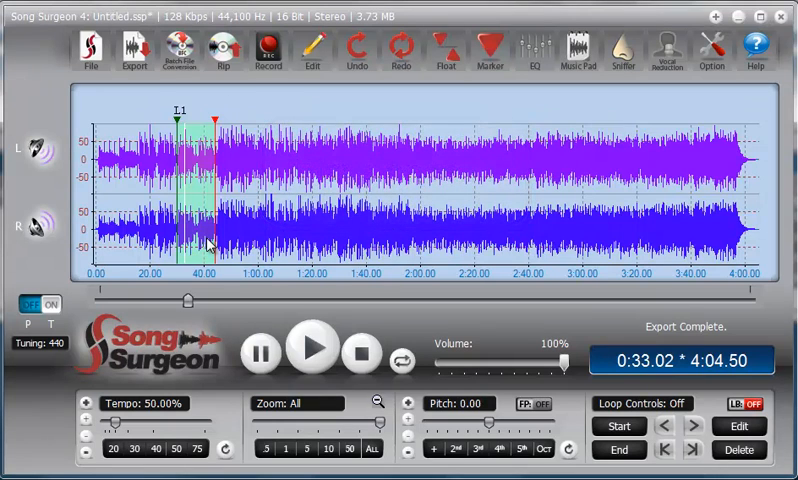
# Show the Export dropdown listing Current Loop L1, All Loops, Entire Song, Portable Project
pyautogui.click(129, 50)
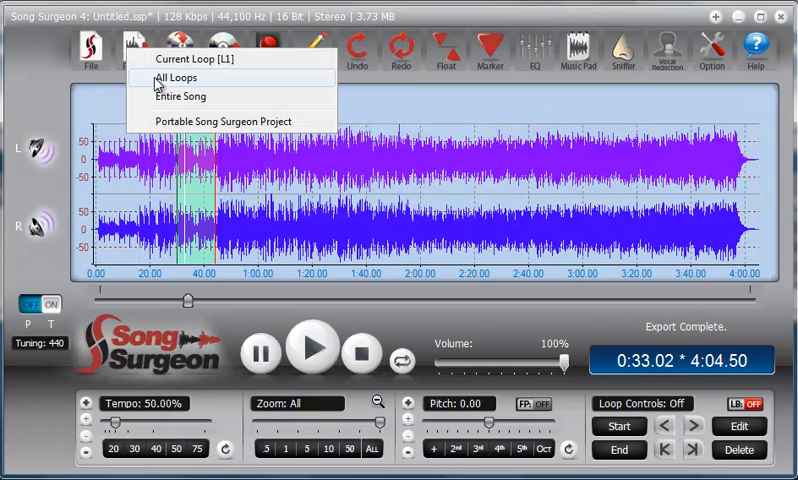
# Choose Export All Loops, then cancel the save dialog without saving
pyautogui.click(197, 58)
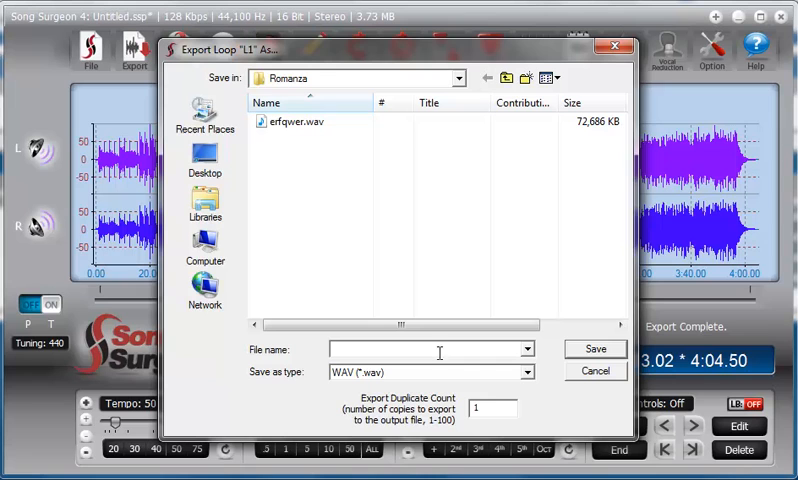
pyautogui.moveTo(497, 408)
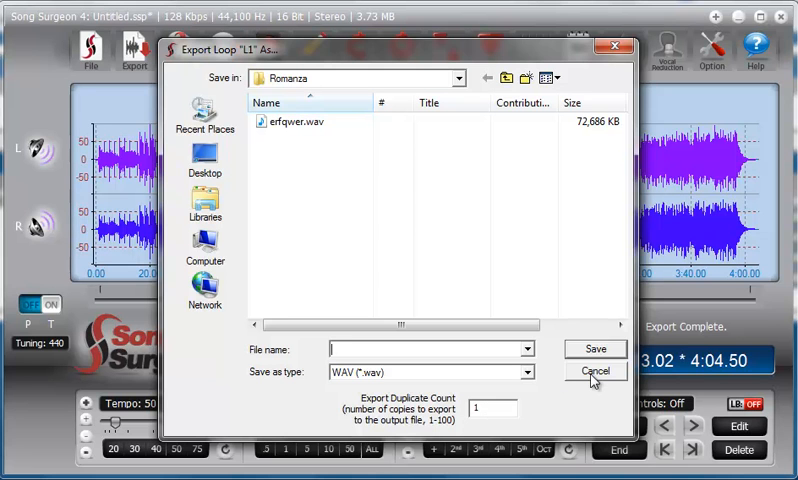
pyautogui.click(594, 371)
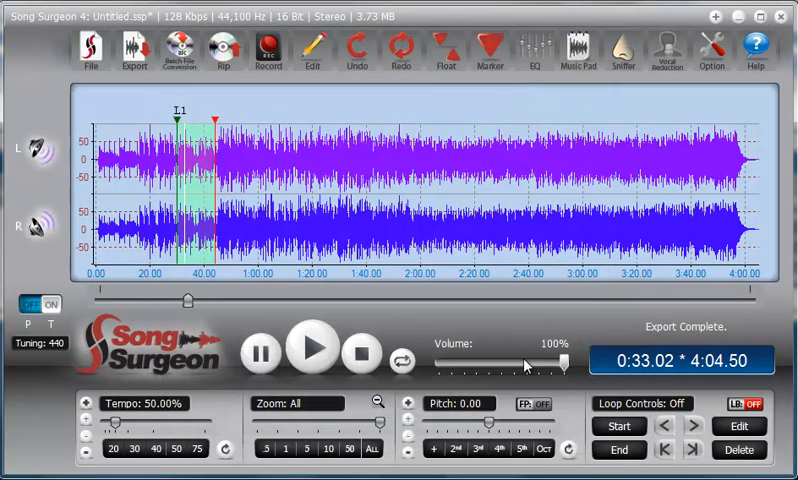
pyautogui.moveTo(492, 337)
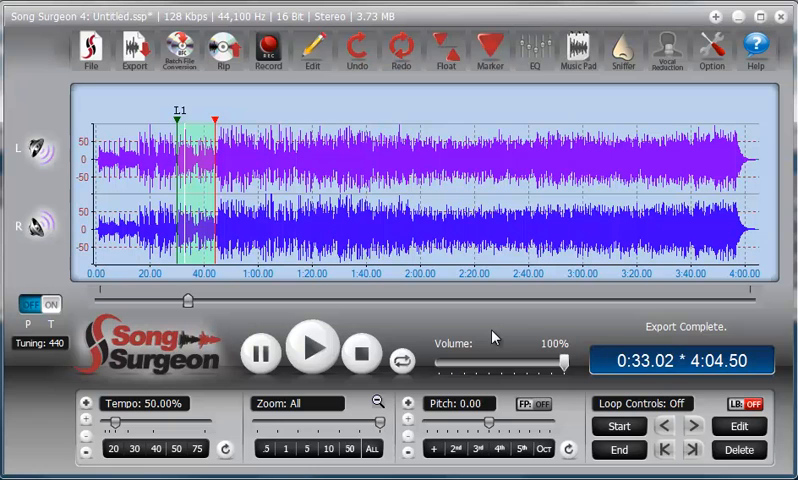